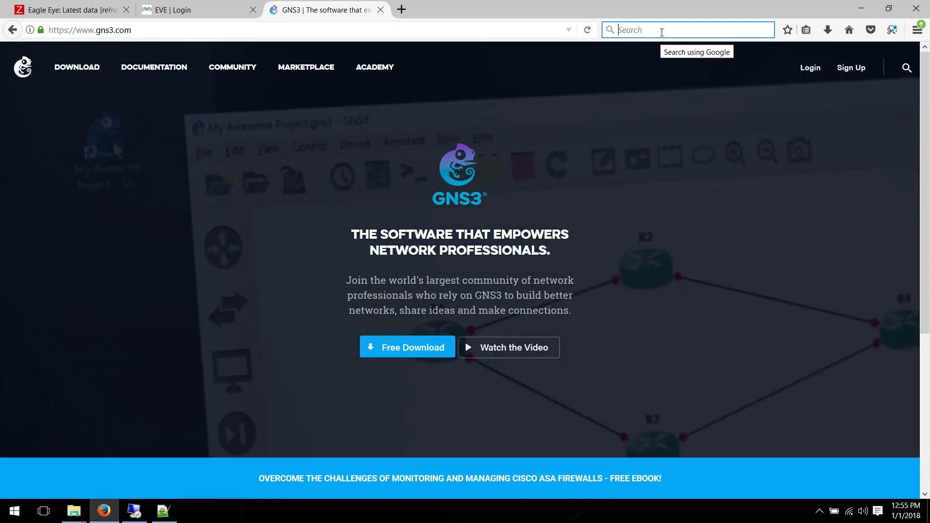
# Step: Search Google for 'eve-ng'
pyautogui.write('eve-ng')
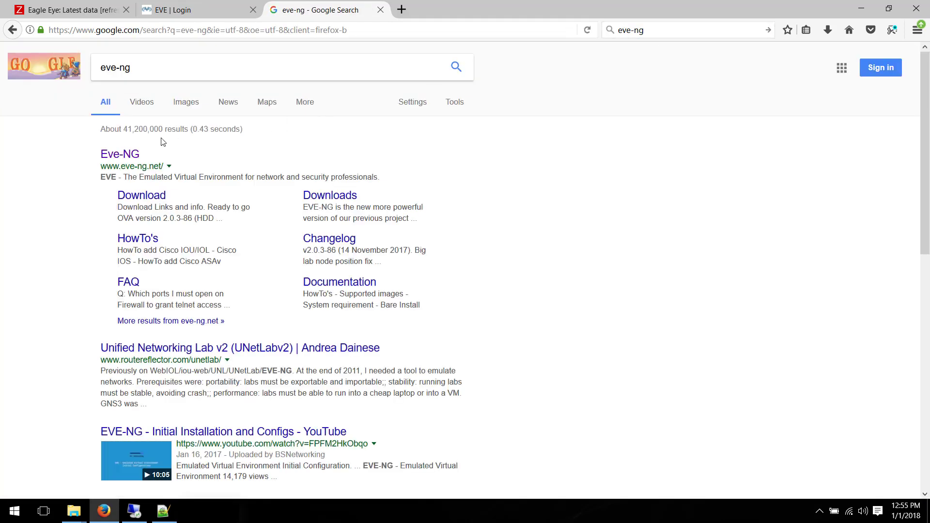
pyautogui.moveTo(120, 154)
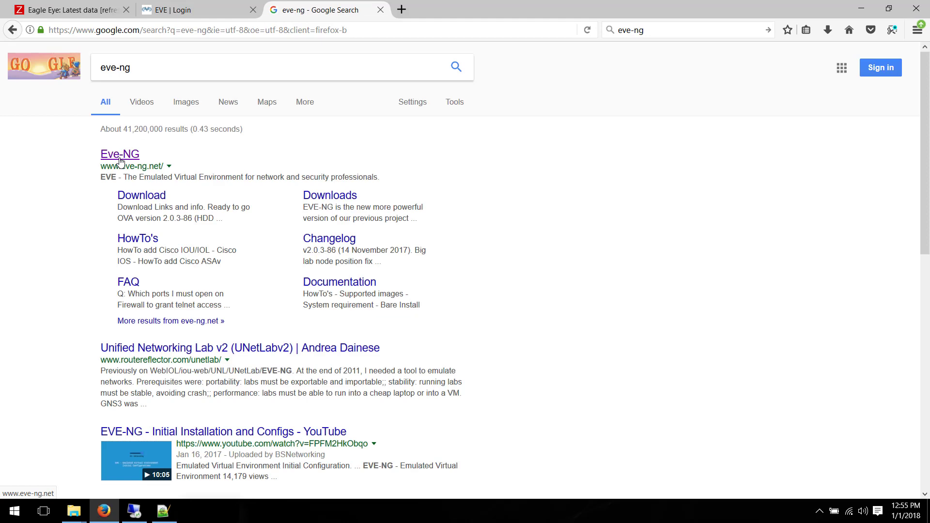
pyautogui.moveTo(132, 162)
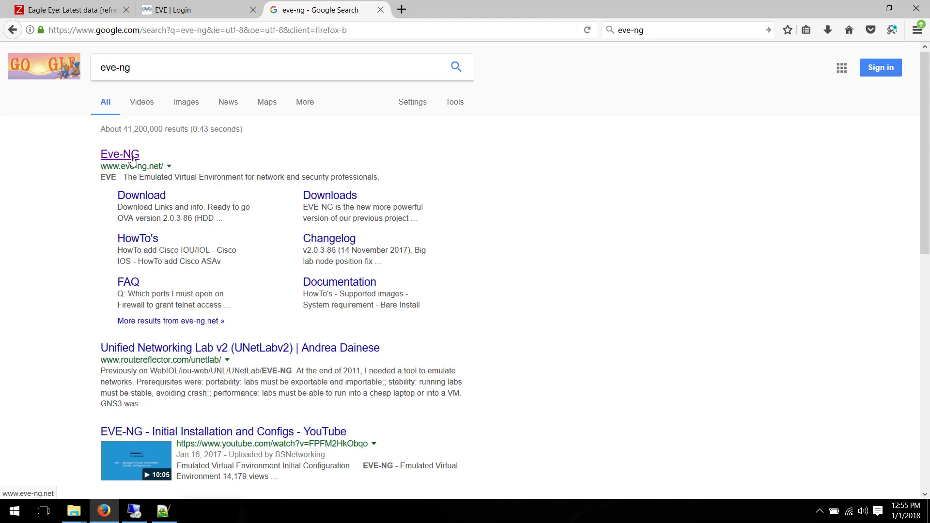
# Step: Open the official EVE-NG site and browse its Features page
pyautogui.click(119, 154)
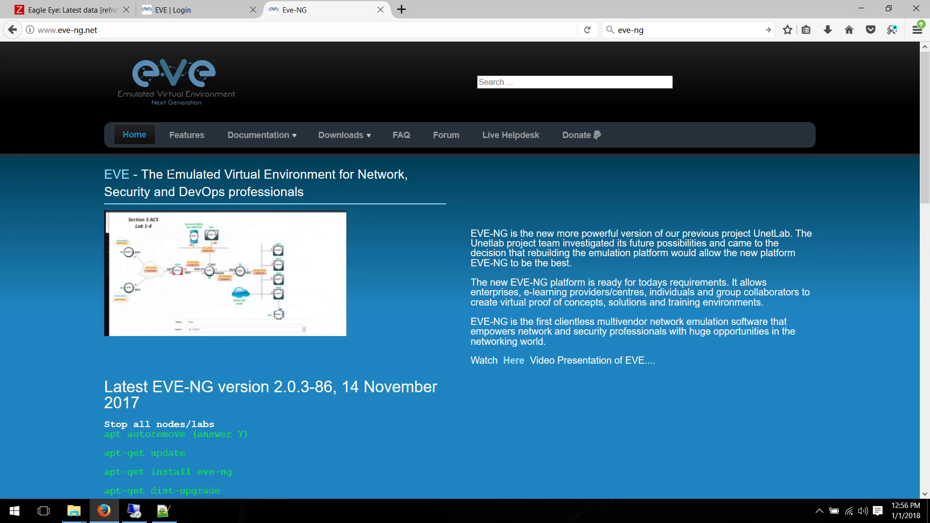
pyautogui.click(186, 135)
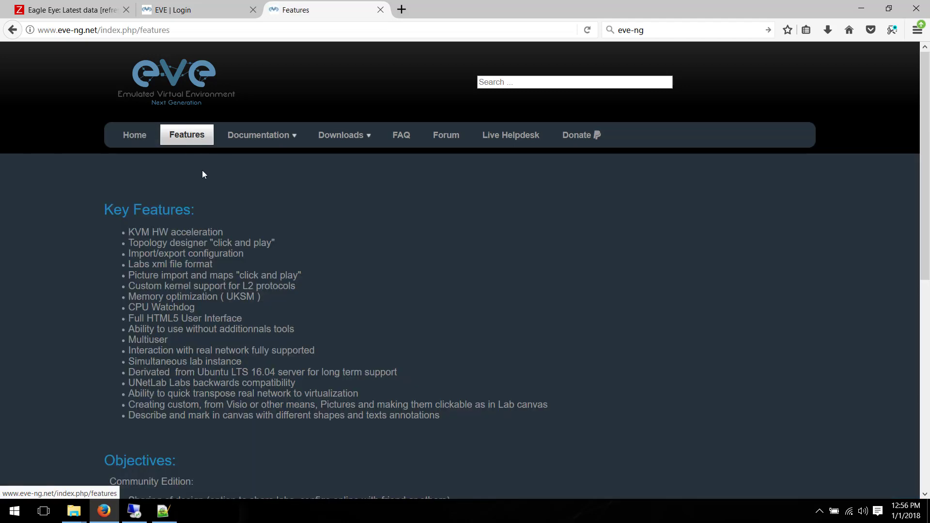
pyautogui.scroll(-3)
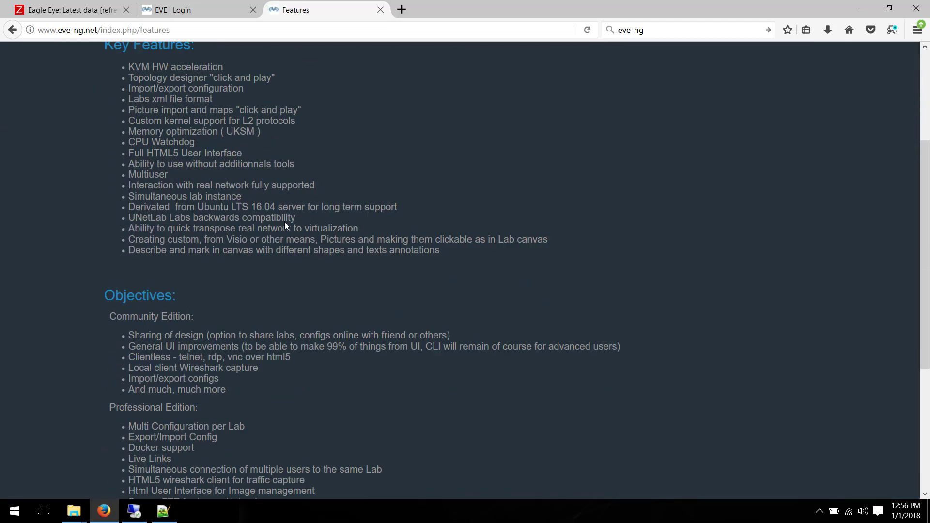
pyautogui.scroll(-3)
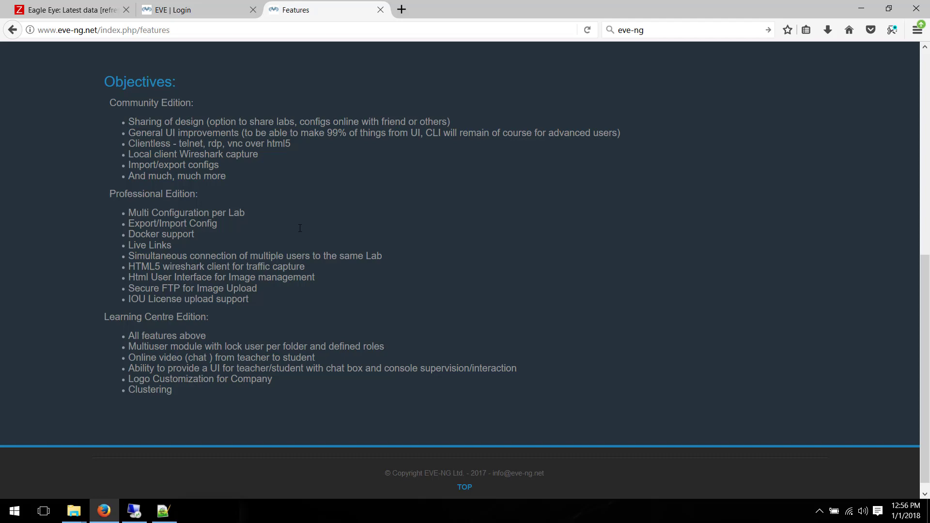
pyautogui.scroll(3)
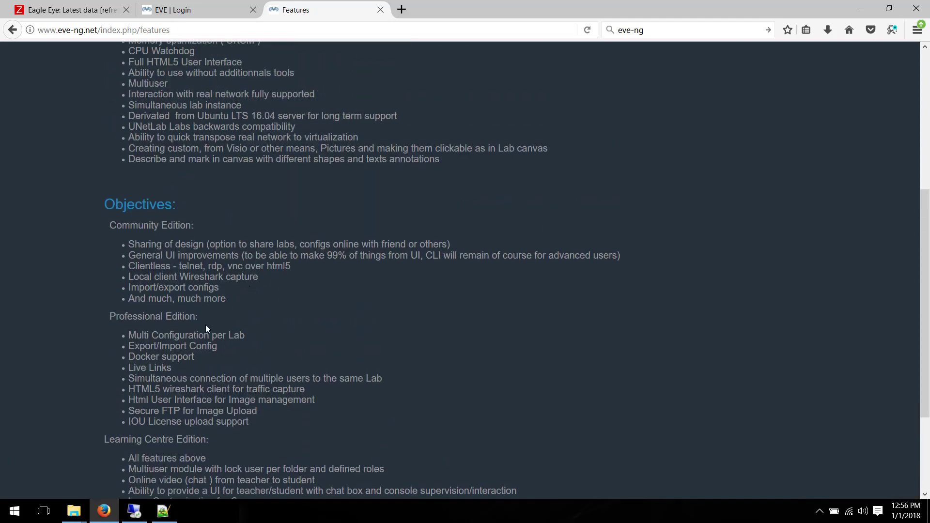
pyautogui.moveTo(237, 317)
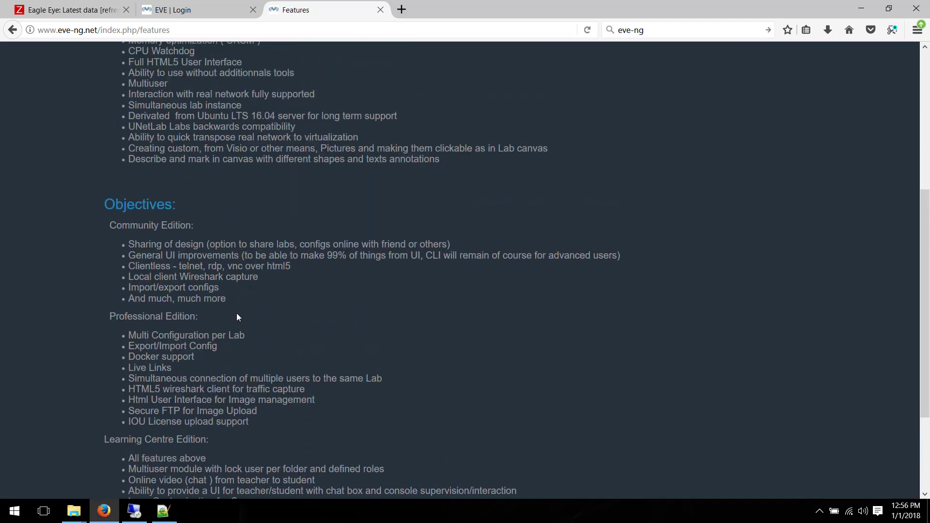
pyautogui.scroll(3)
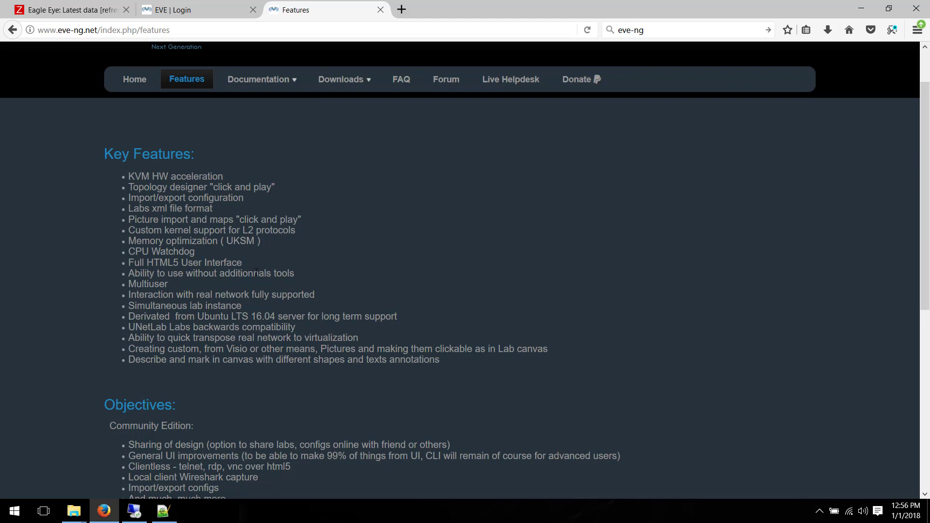
# Step: Browse the Supported images documentation listing Dynamips, IOL and Qemu images
pyautogui.click(261, 79)
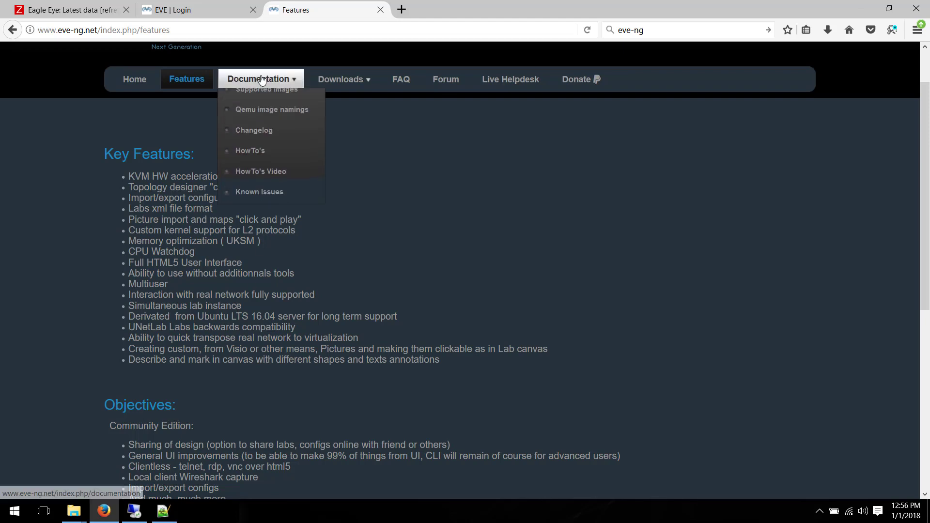
pyautogui.moveTo(268, 119)
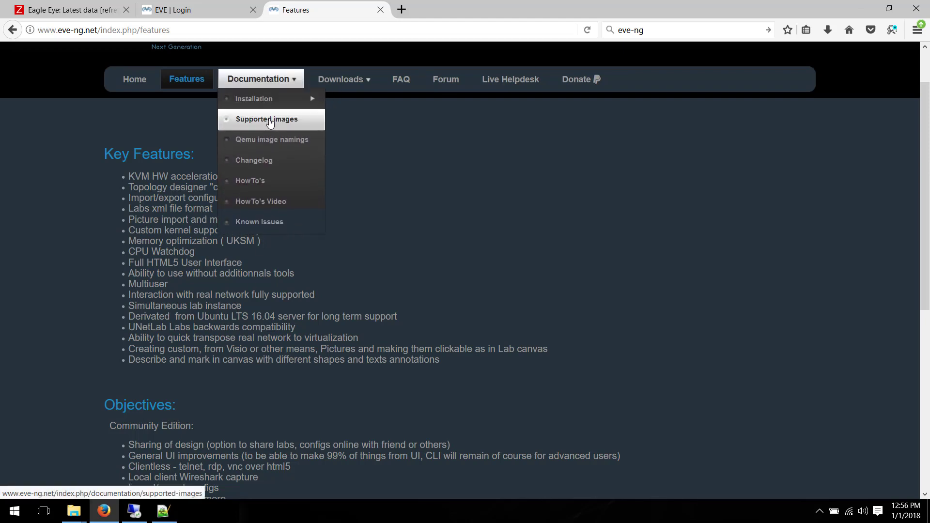
pyautogui.click(266, 120)
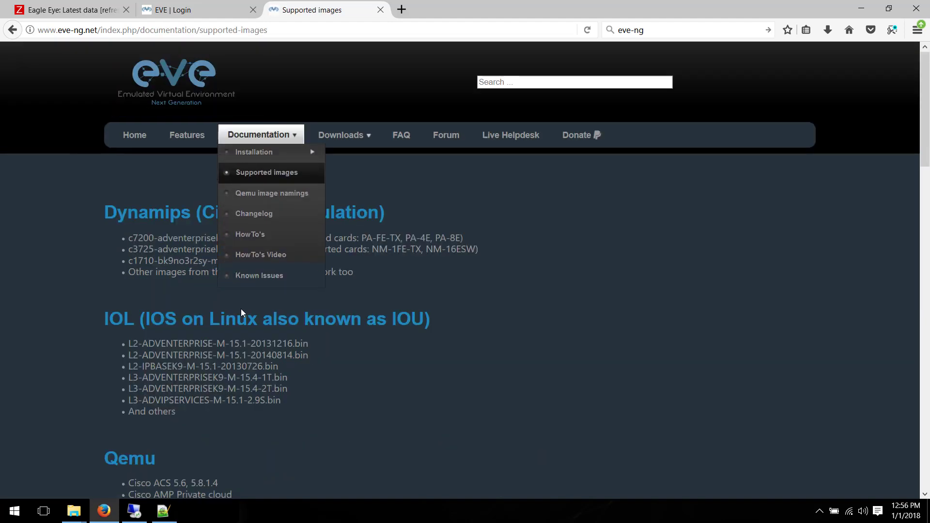
pyautogui.scroll(-3)
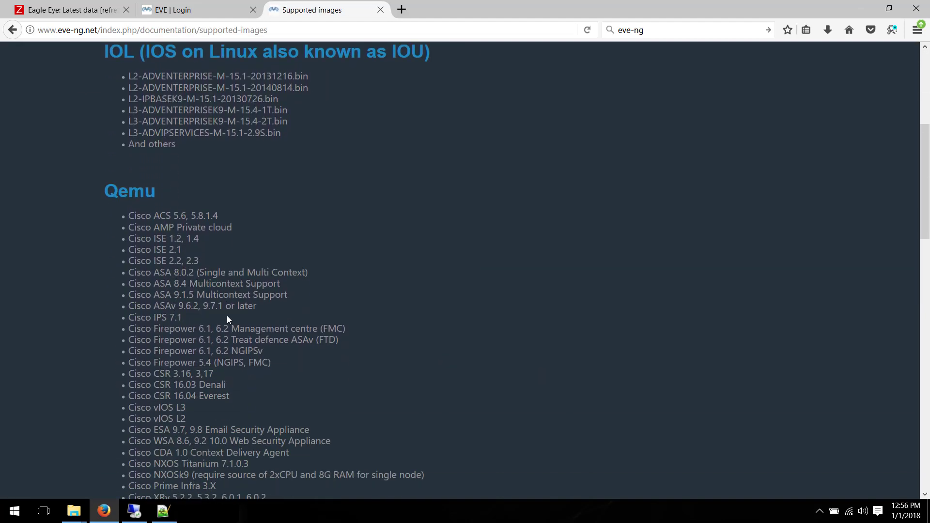
pyautogui.scroll(-3)
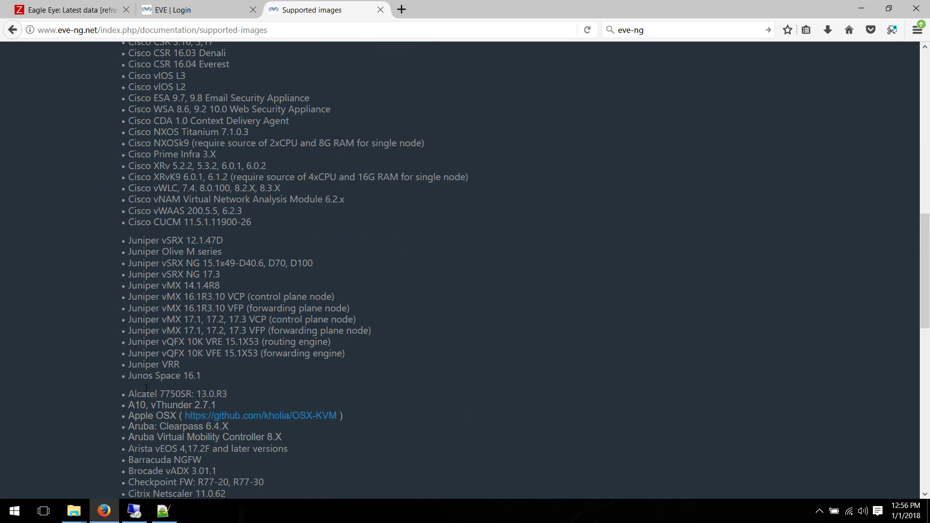
pyautogui.scroll(-3)
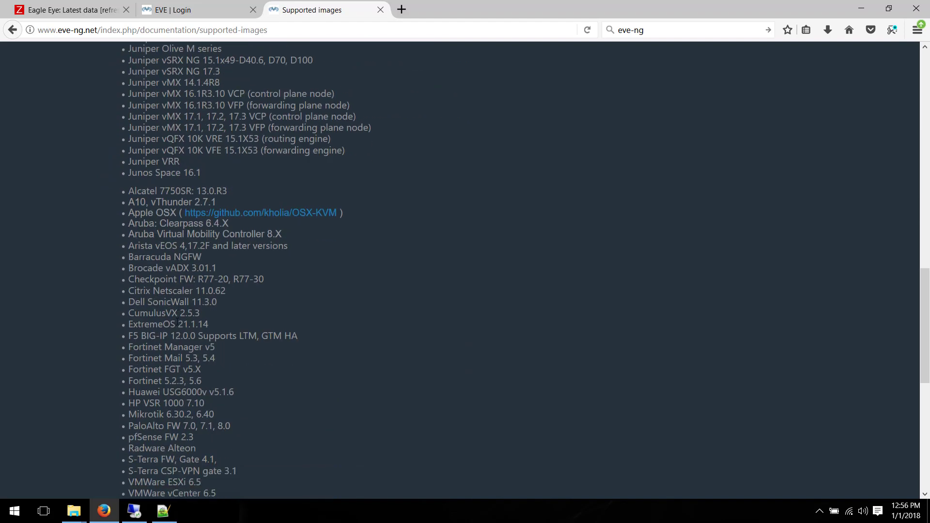
pyautogui.scroll(-3)
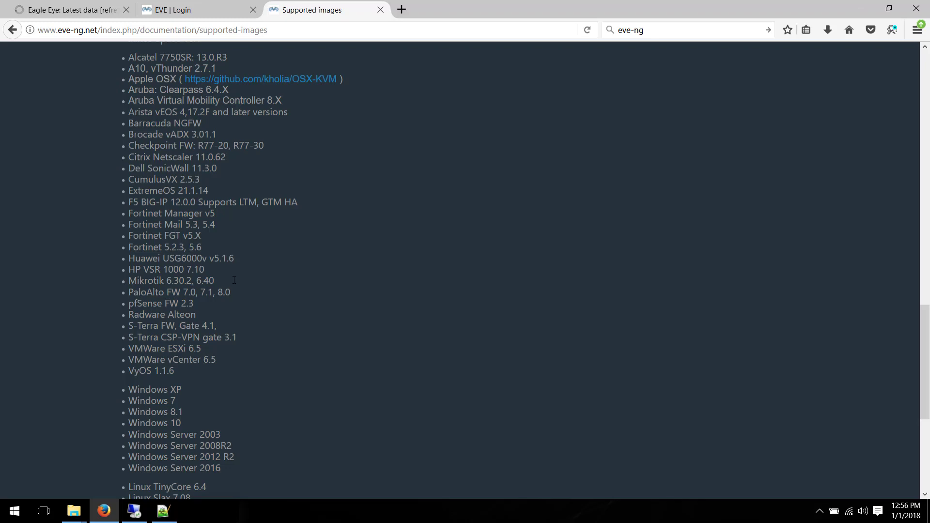
pyautogui.scroll(3)
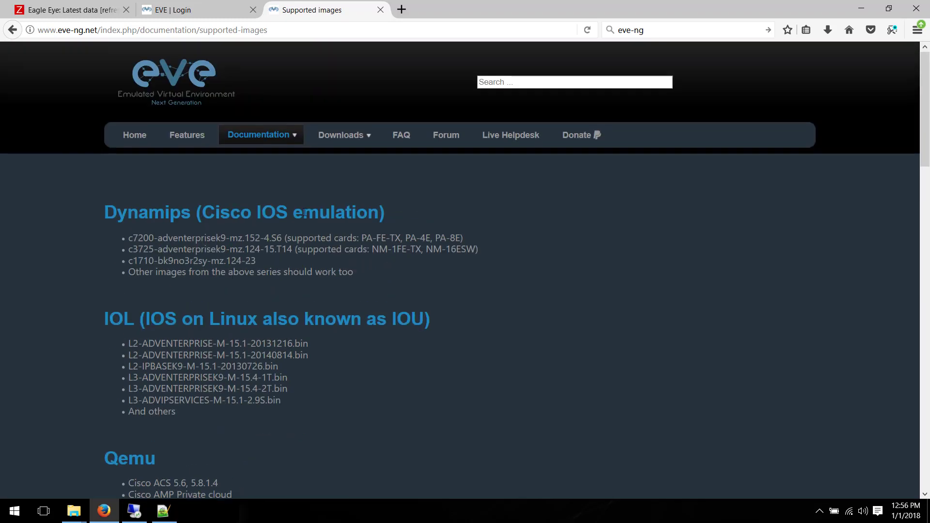
pyautogui.moveTo(338, 179)
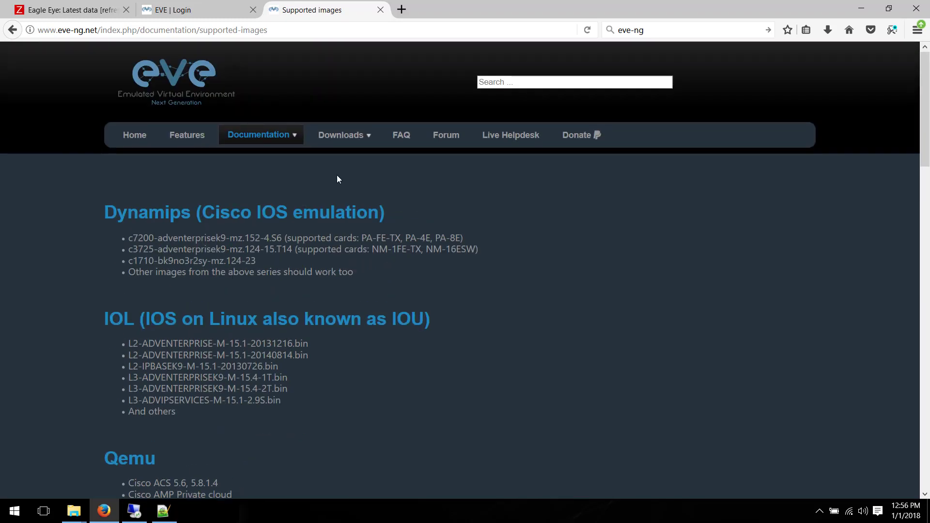
pyautogui.moveTo(343, 166)
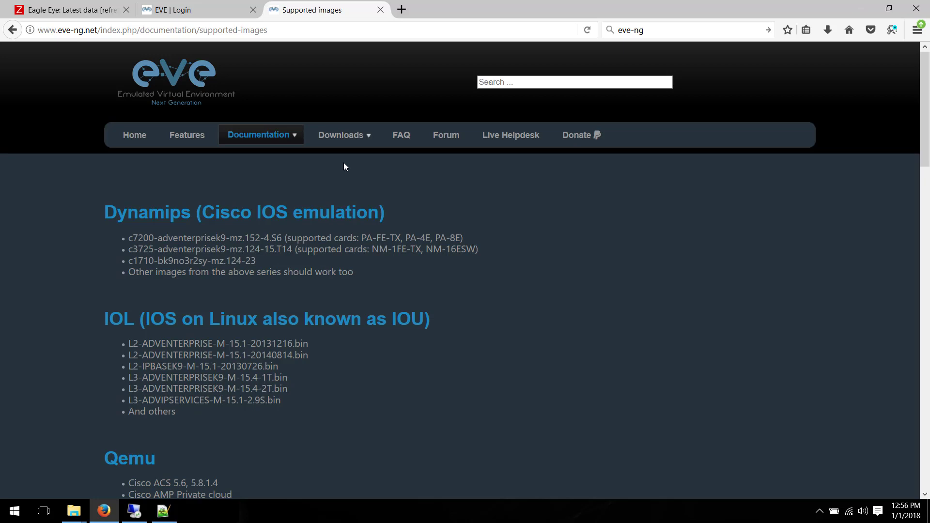
# Step: Open the Downloads > EVE-NG page with OVA and ISO mirror links
pyautogui.click(343, 135)
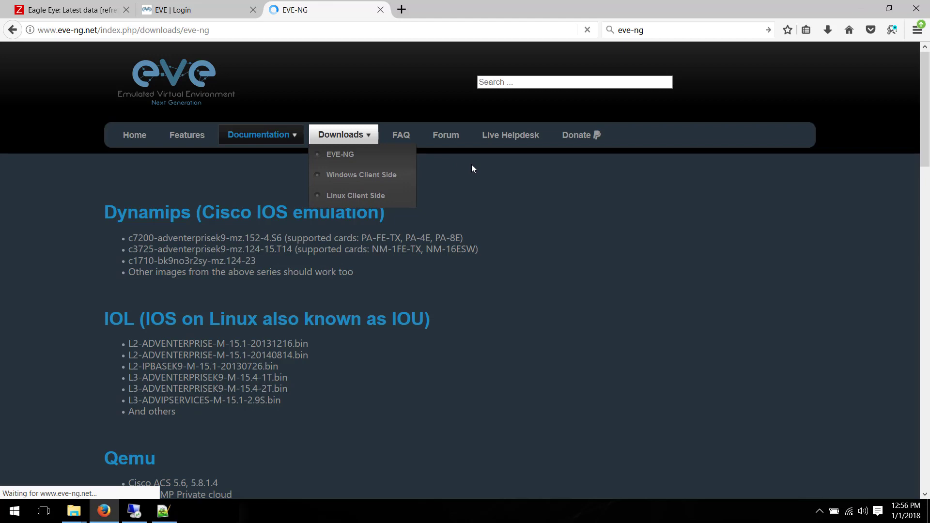
pyautogui.click(340, 154)
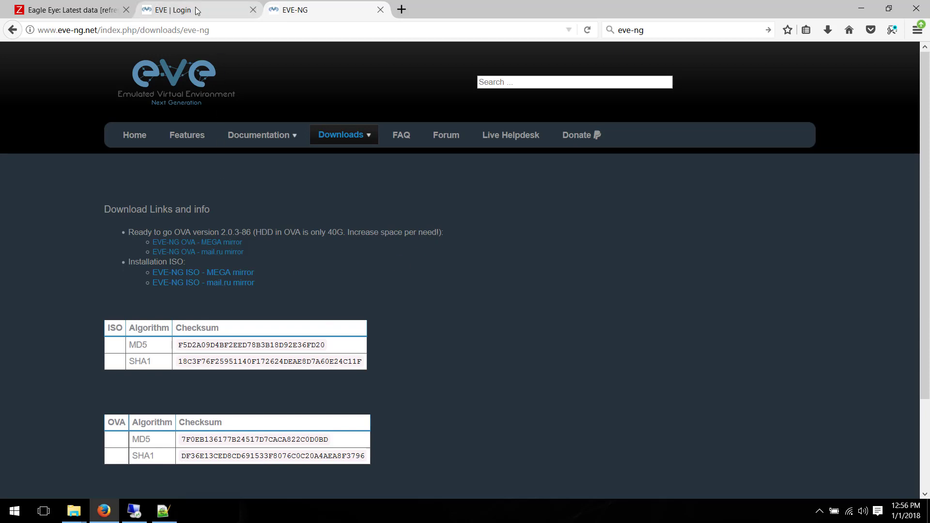
pyautogui.click(199, 10)
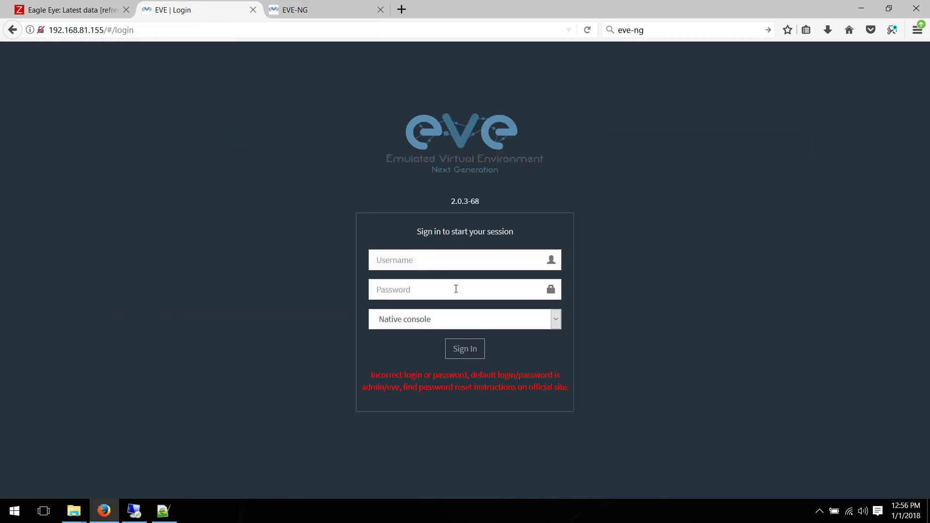
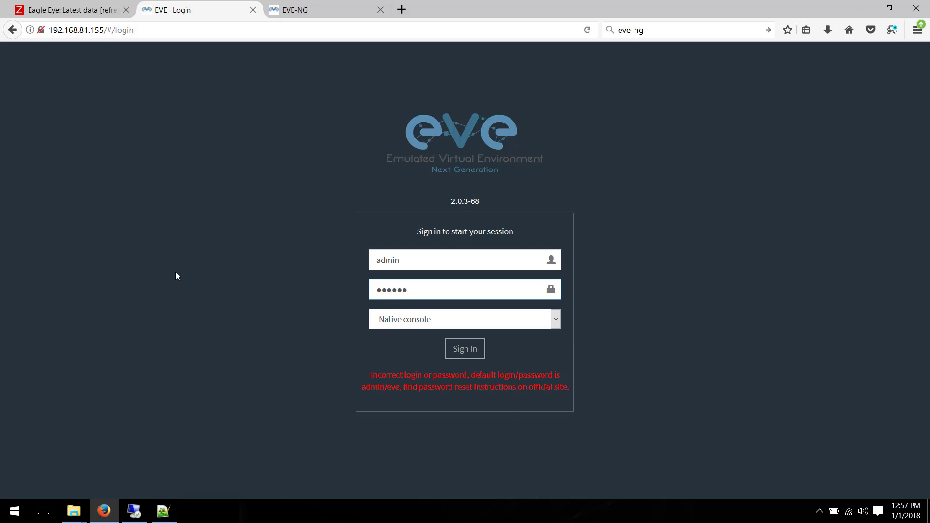
pyautogui.click(464, 348)
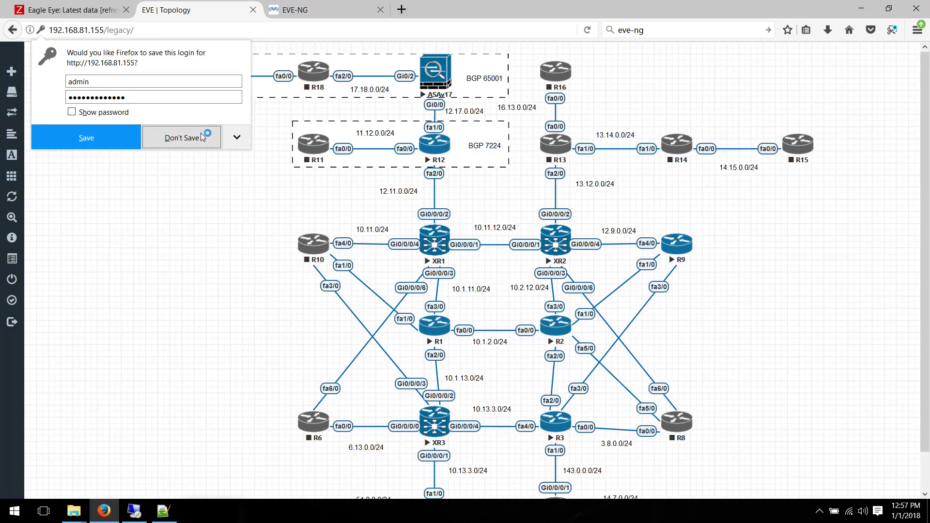
# Step: Decline Firefox's offer to save the EVE-NG login
pyautogui.click(181, 138)
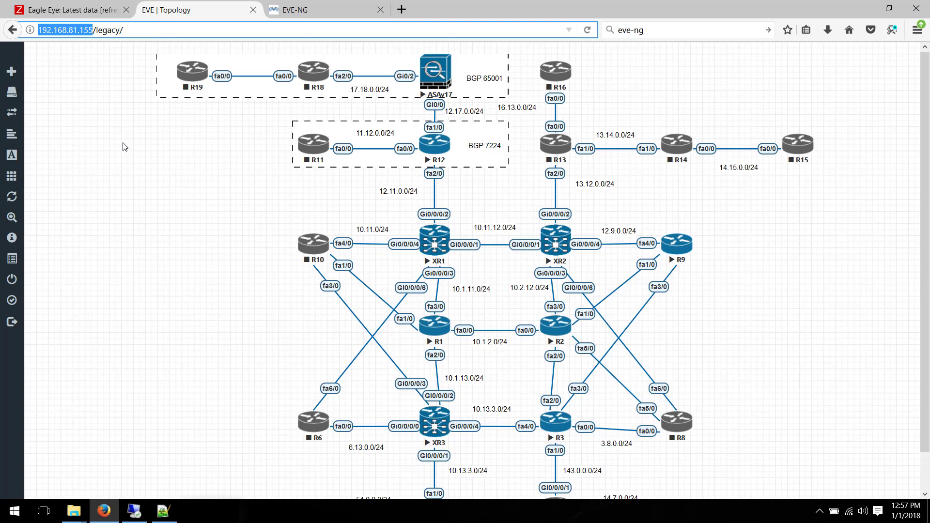
pyautogui.moveTo(412, 175)
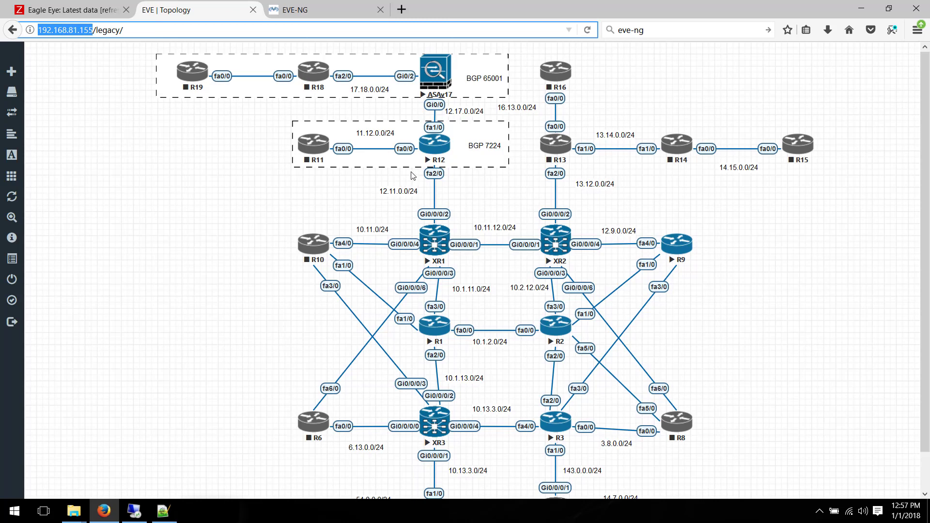
pyautogui.moveTo(453, 167)
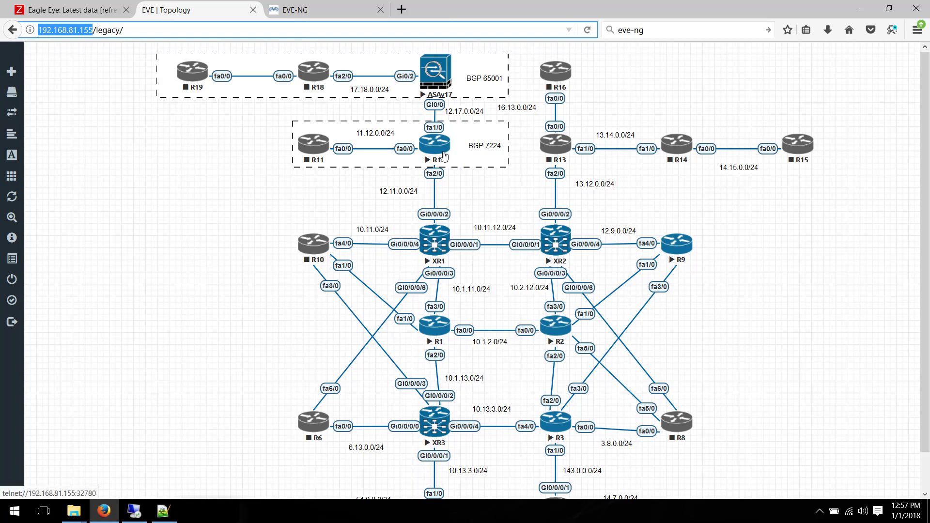
pyautogui.moveTo(432, 153)
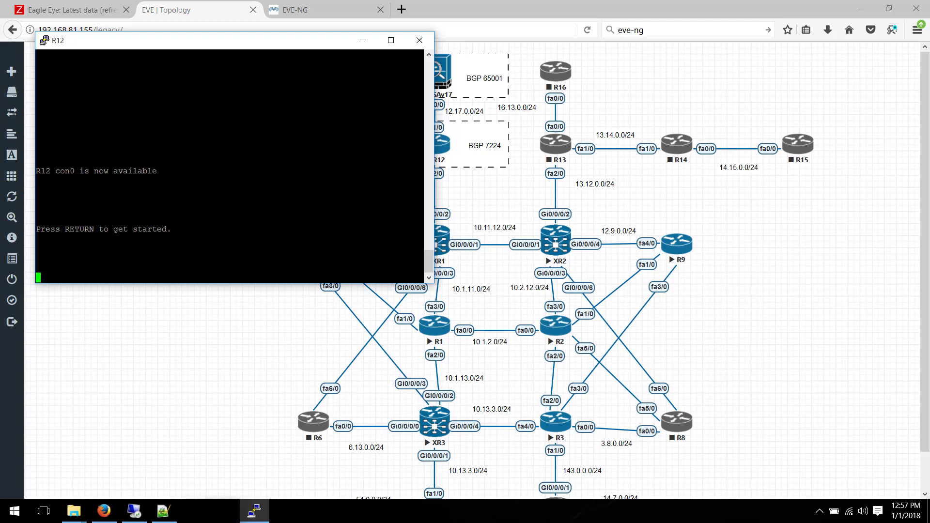
# Step: Run 'en' and 'show ip int brief' on R12, then minimize its console
pyautogui.write('en')
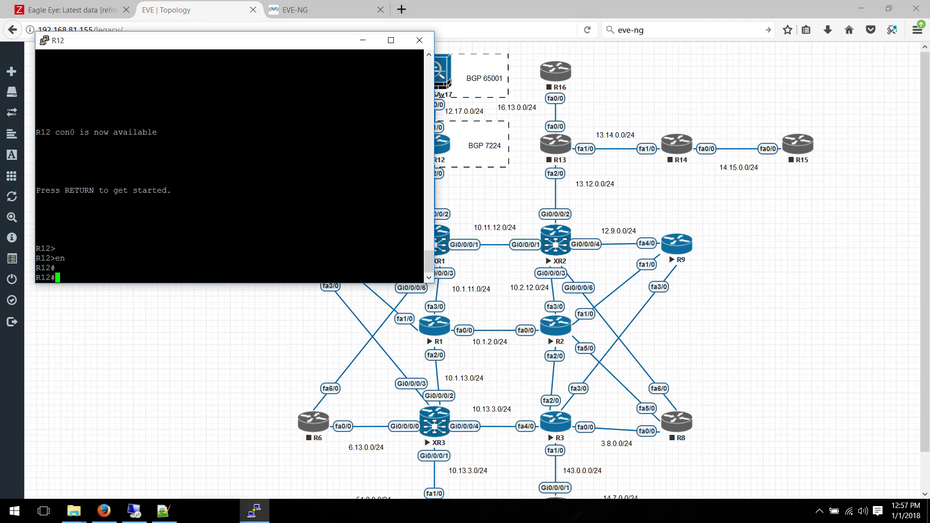
pyautogui.write('show ip int brief')
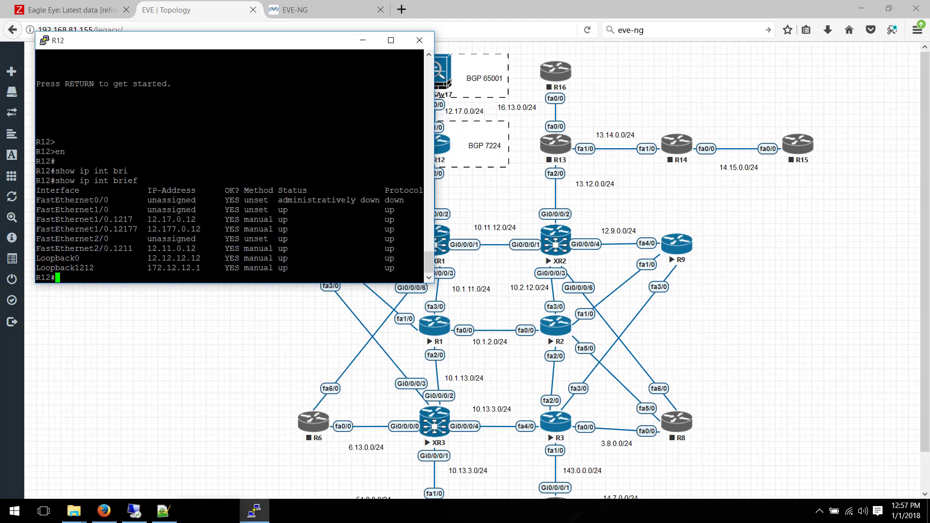
pyautogui.moveTo(363, 40)
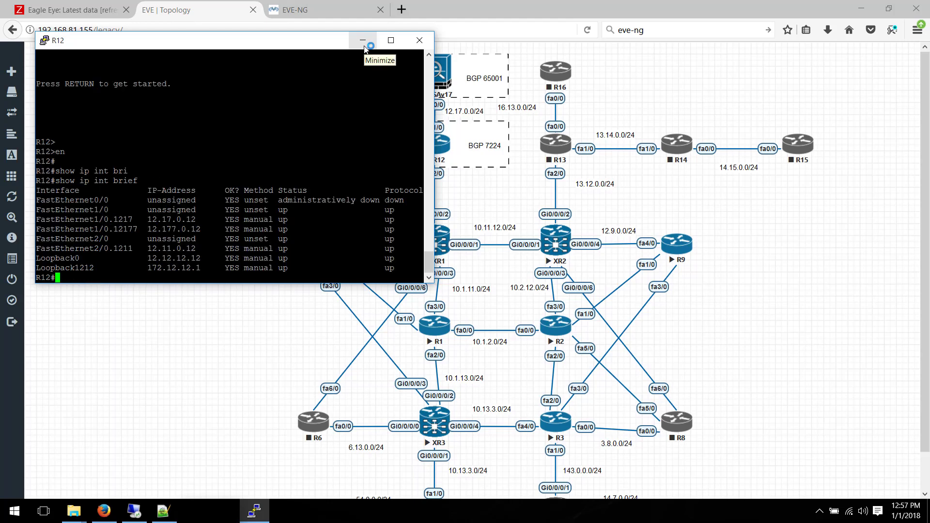
pyautogui.click(363, 39)
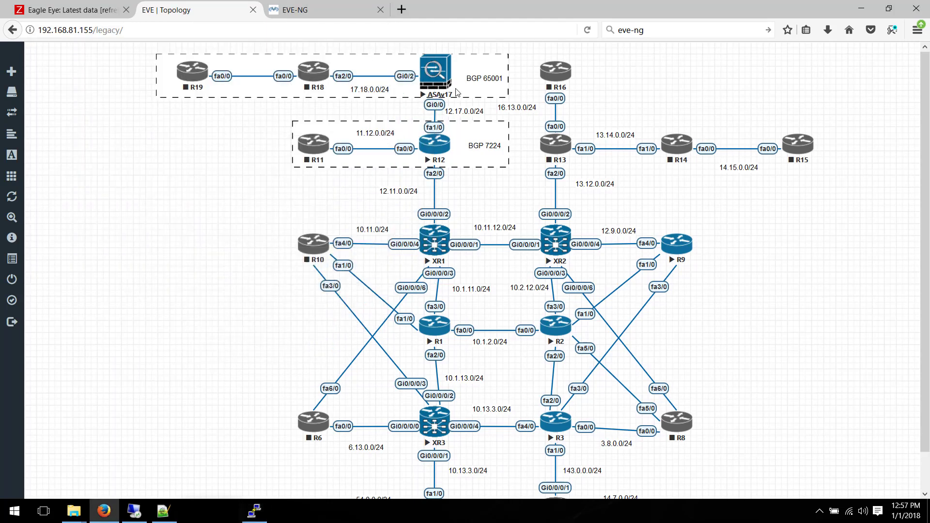
# Step: Run 'show int ip brief' in the ASAv17 console, then minimize it
pyautogui.doubleClick(434, 71)
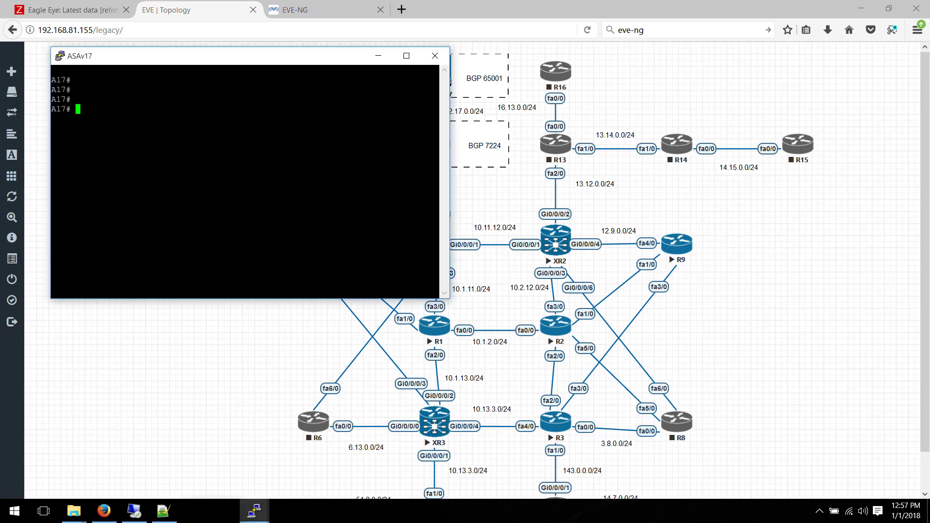
pyautogui.write('show int')
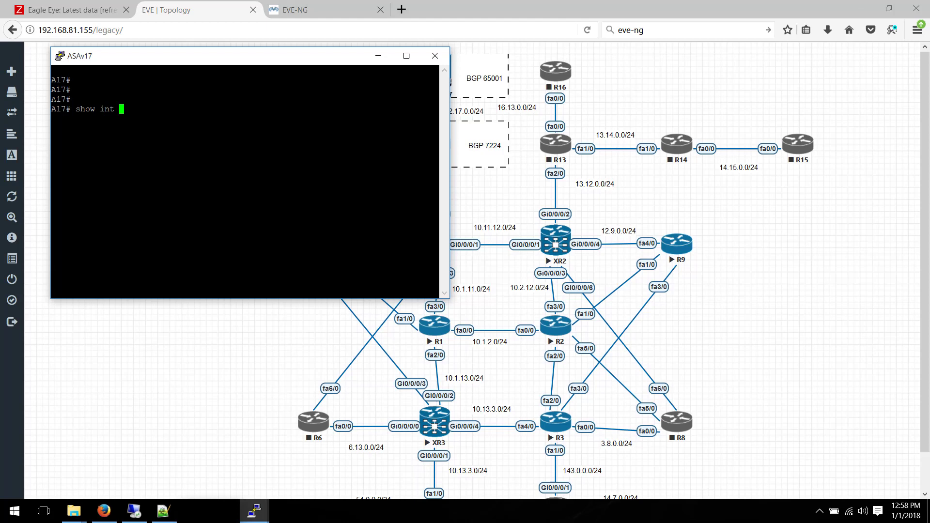
pyautogui.press('Return')
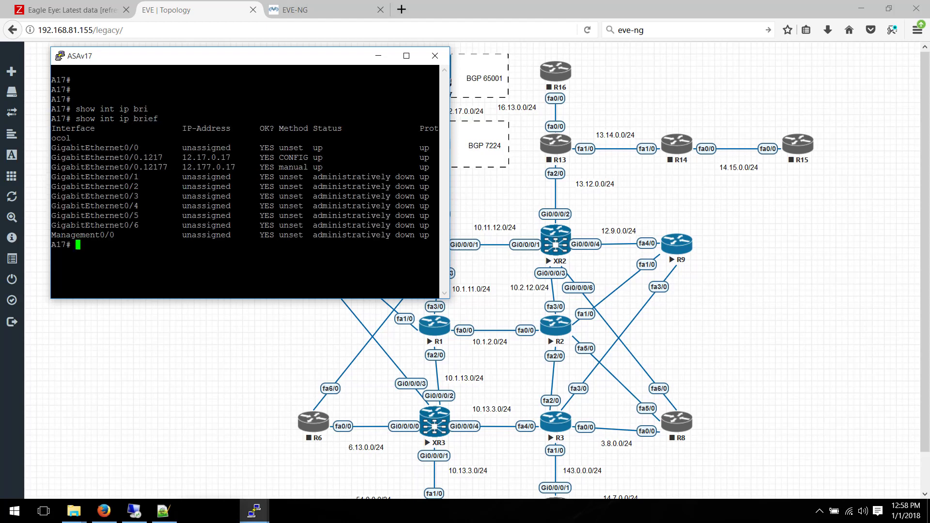
pyautogui.click(436, 55)
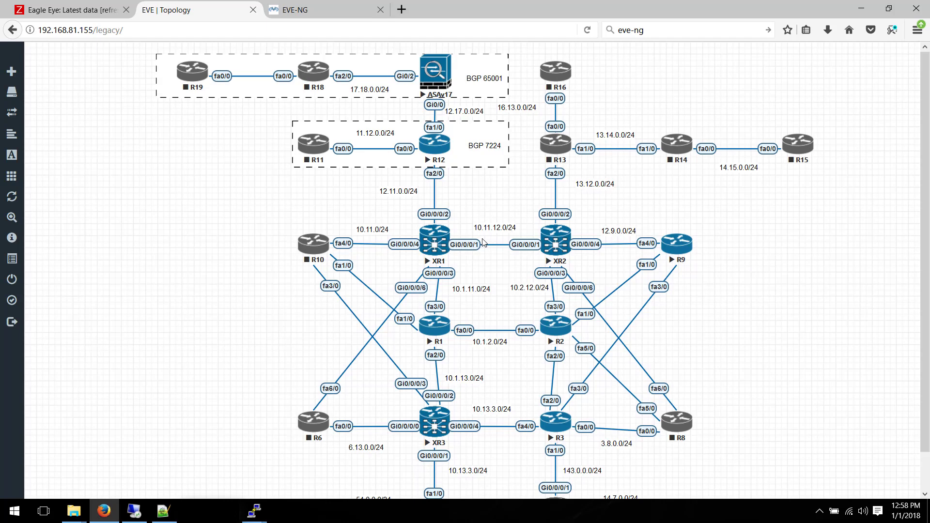
pyautogui.scroll(-3)
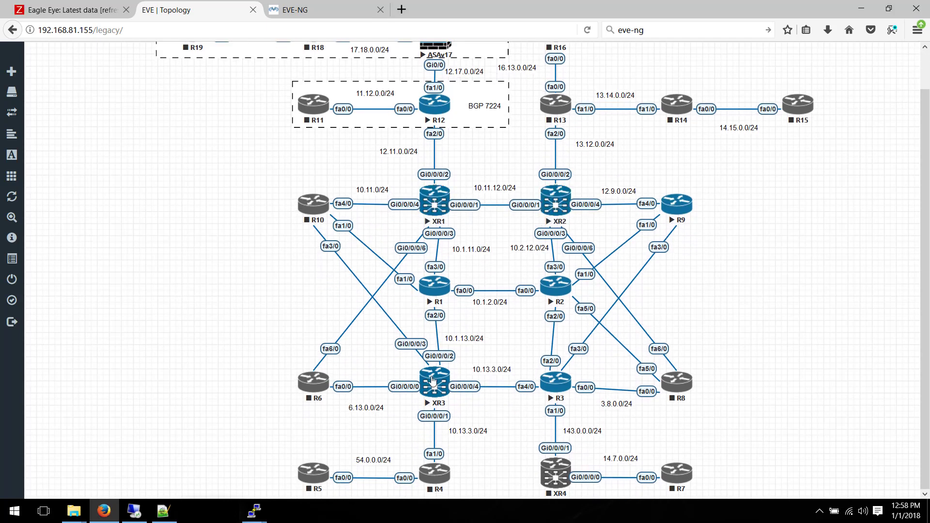
pyautogui.doubleClick(433, 386)
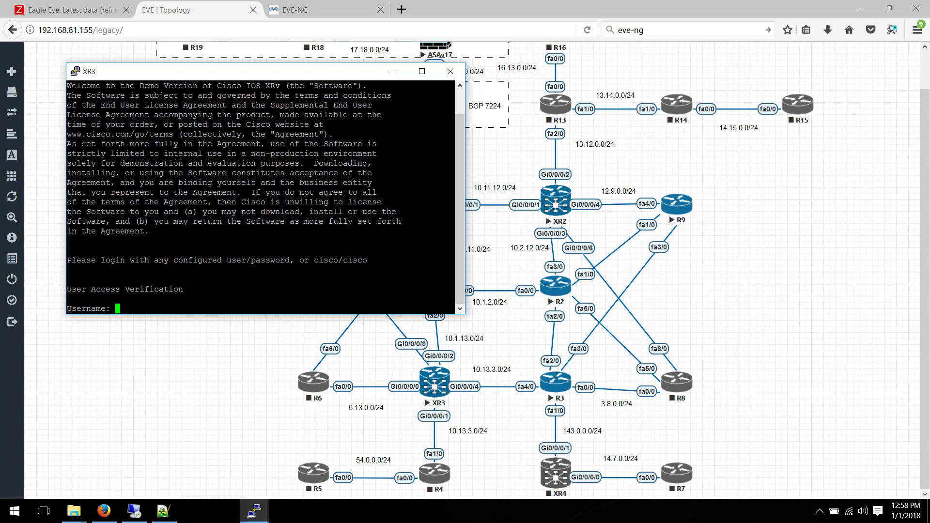
pyautogui.moveTo(449, 71)
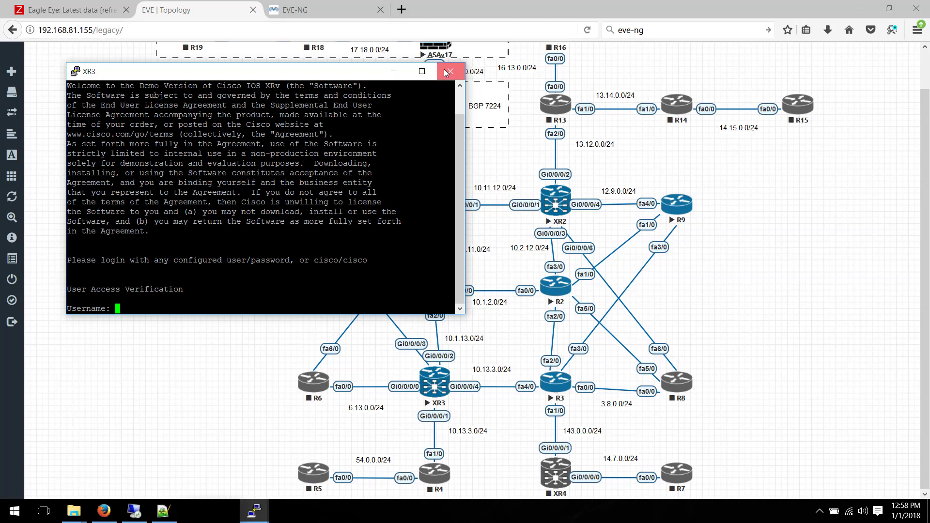
pyautogui.click(450, 71)
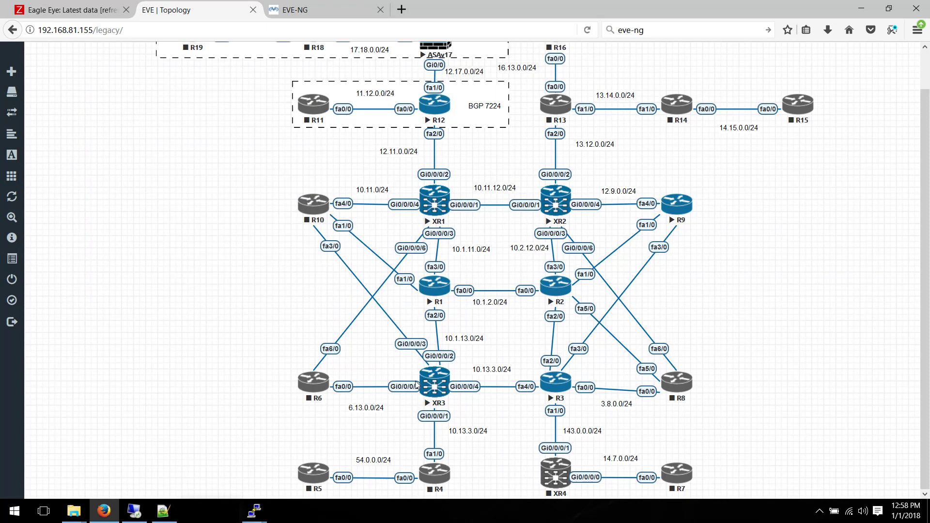
pyautogui.click(11, 72)
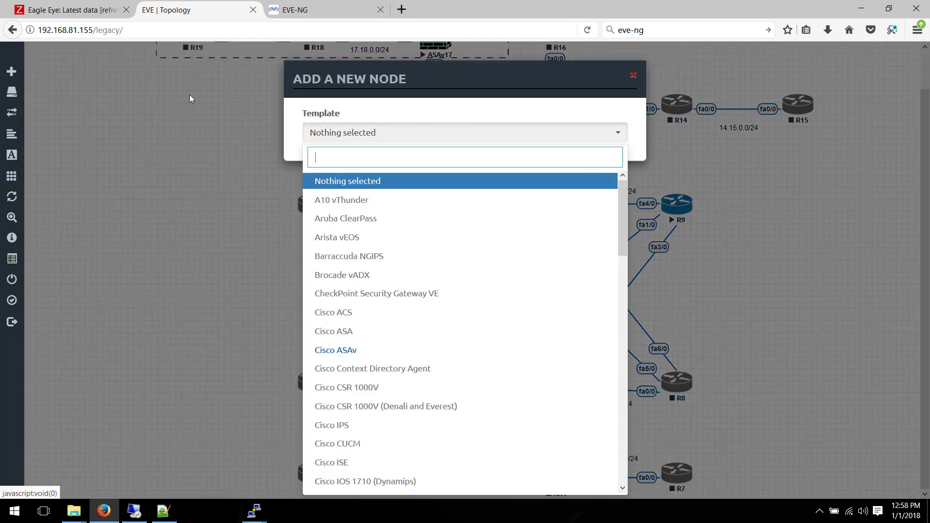
pyautogui.scroll(-3)
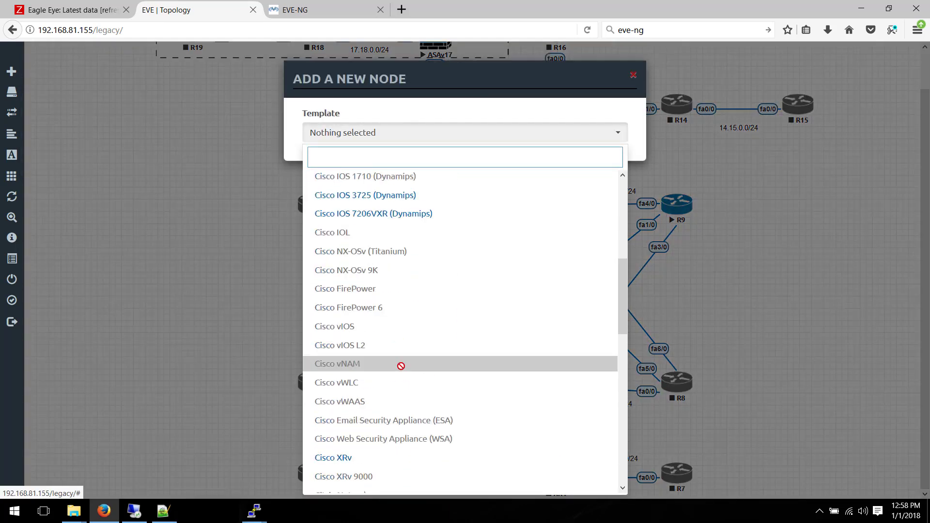
pyautogui.scroll(-3)
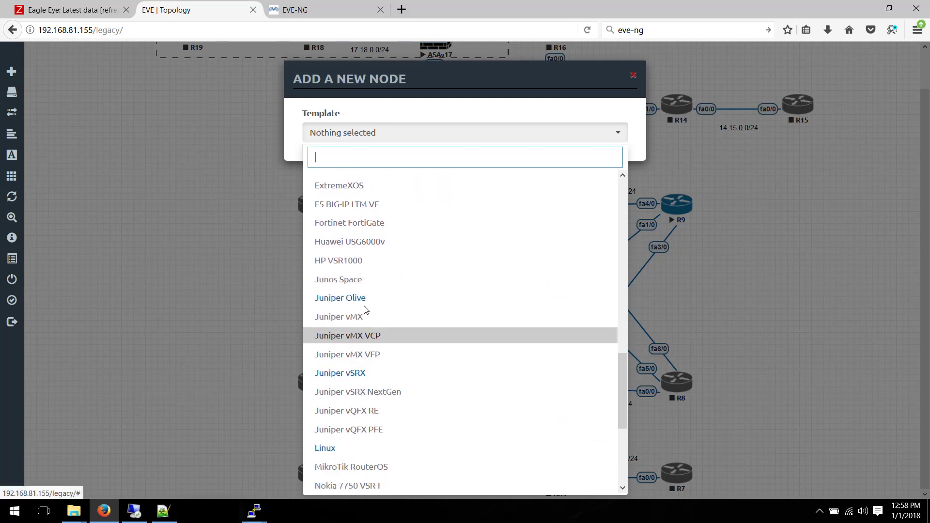
pyautogui.moveTo(407, 368)
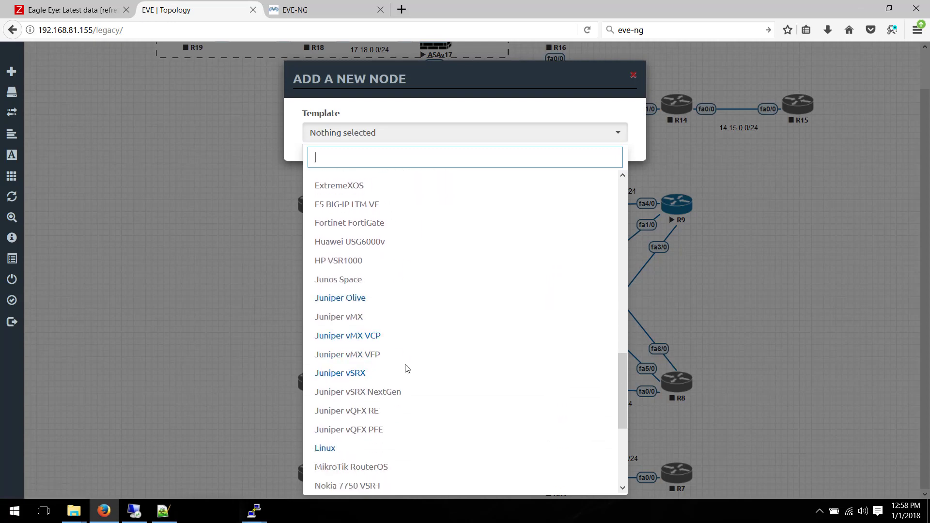
pyautogui.moveTo(217, 377)
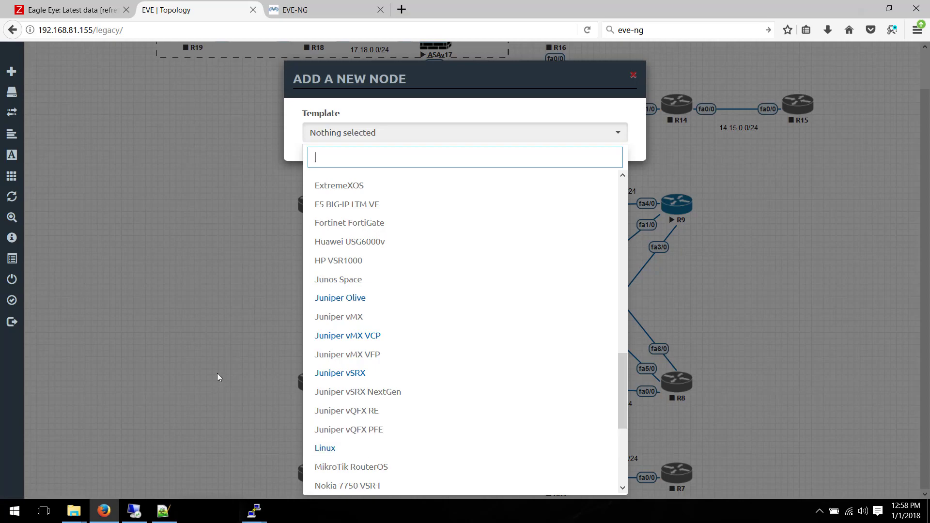
pyautogui.click(632, 75)
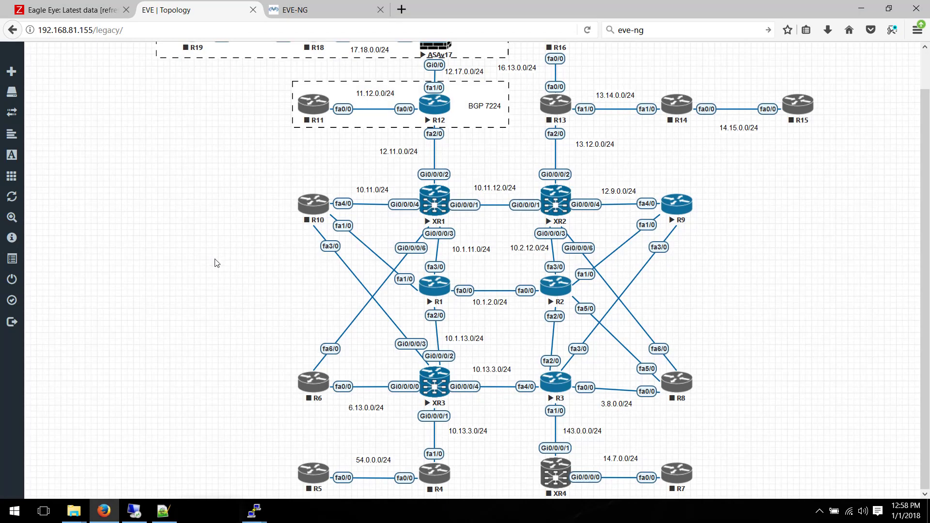
pyautogui.scroll(3)
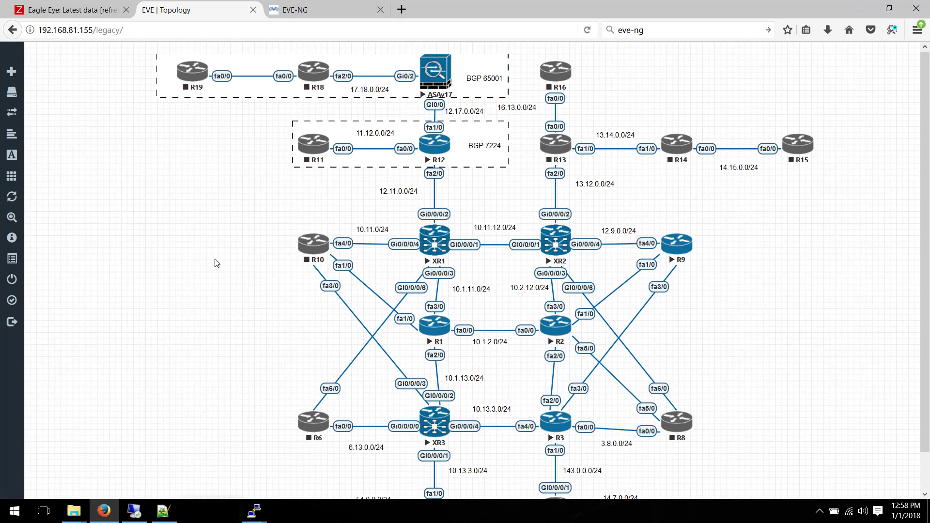
pyautogui.moveTo(210, 261)
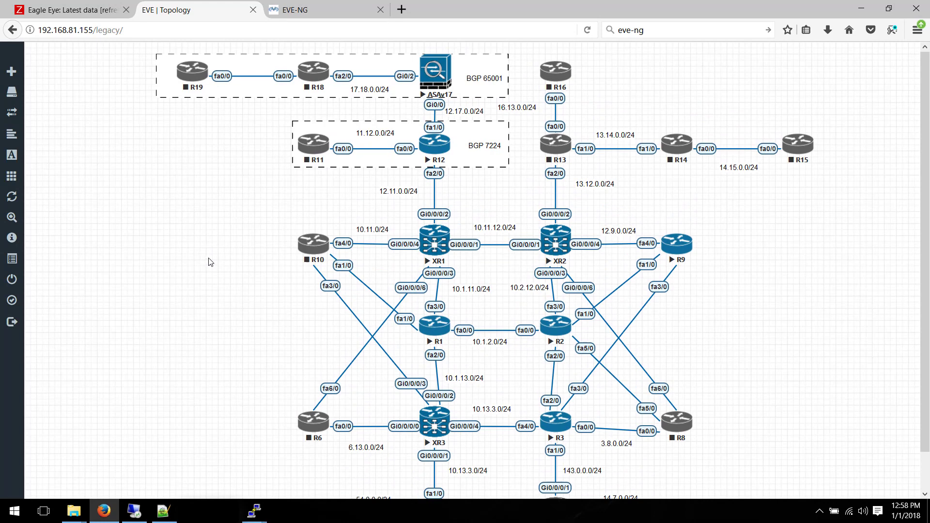
pyautogui.moveTo(105, 284)
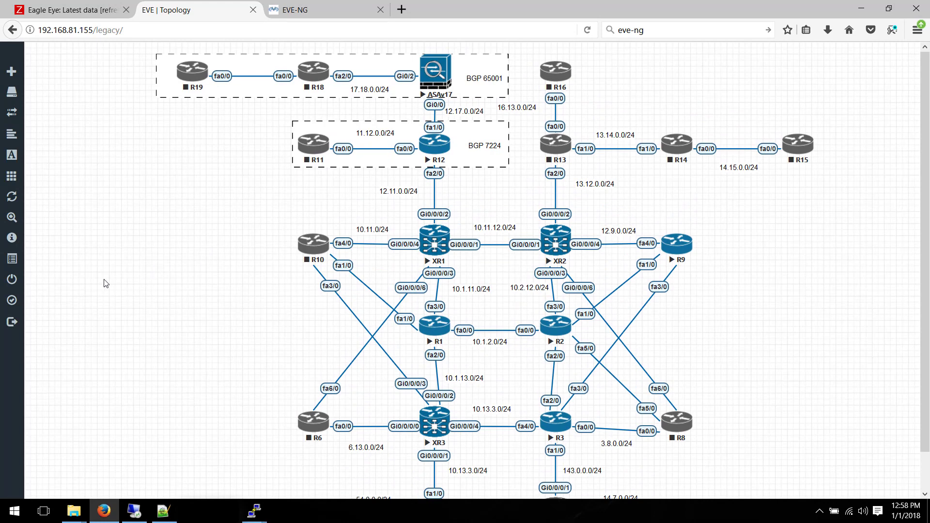
pyautogui.moveTo(88, 226)
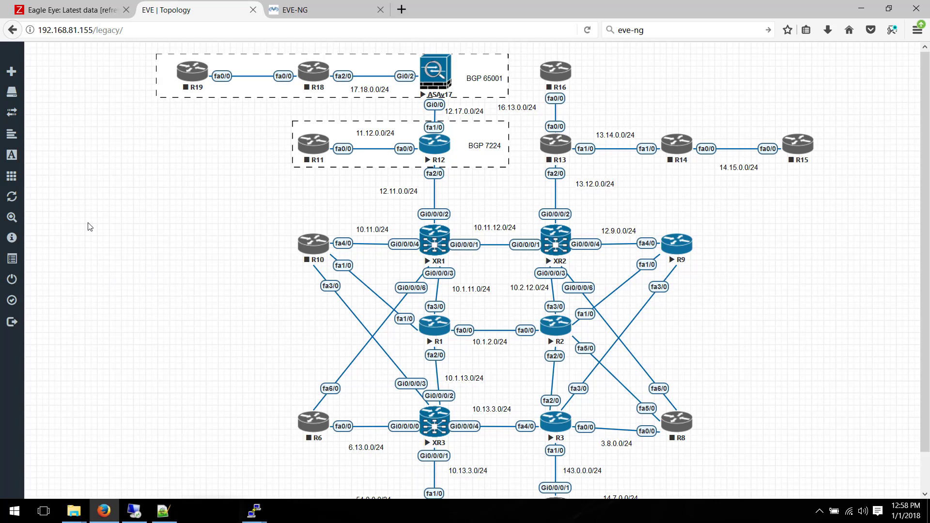
pyautogui.moveTo(65, 308)
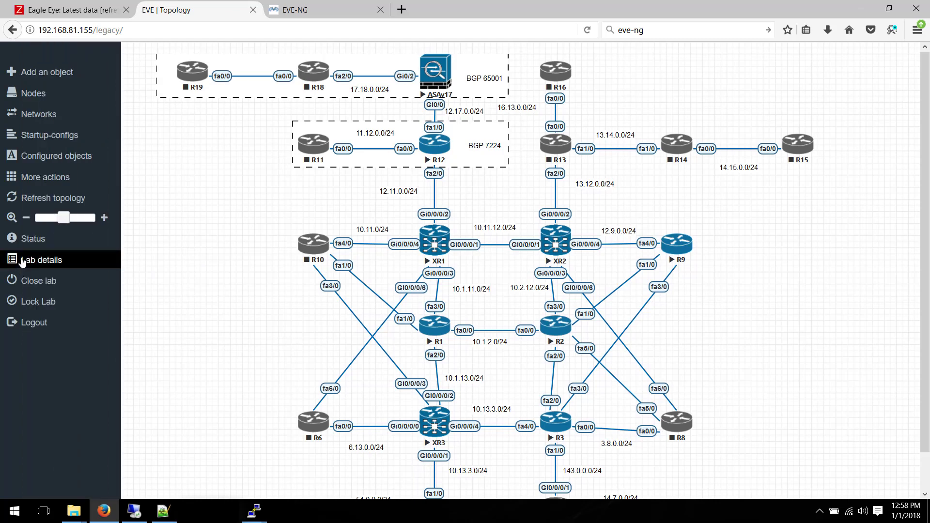
pyautogui.moveTo(34, 238)
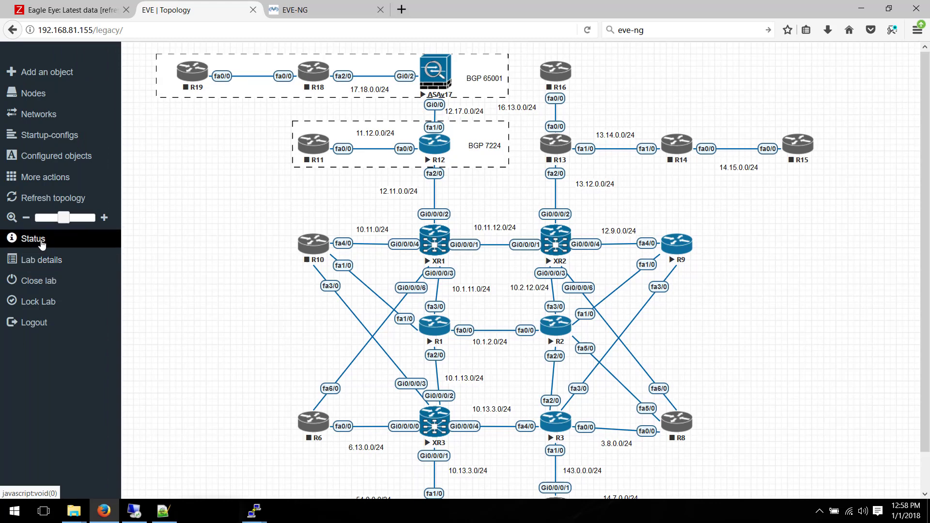
pyautogui.click(34, 238)
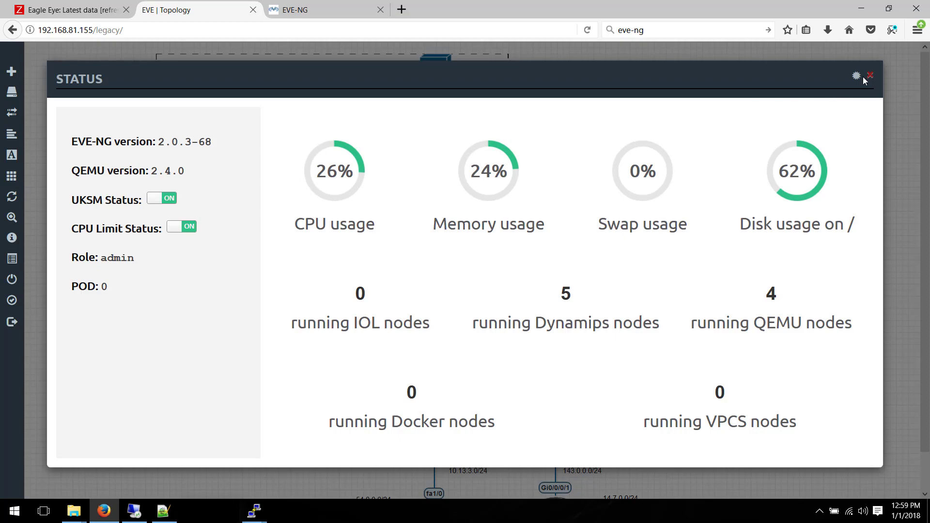
pyautogui.click(871, 76)
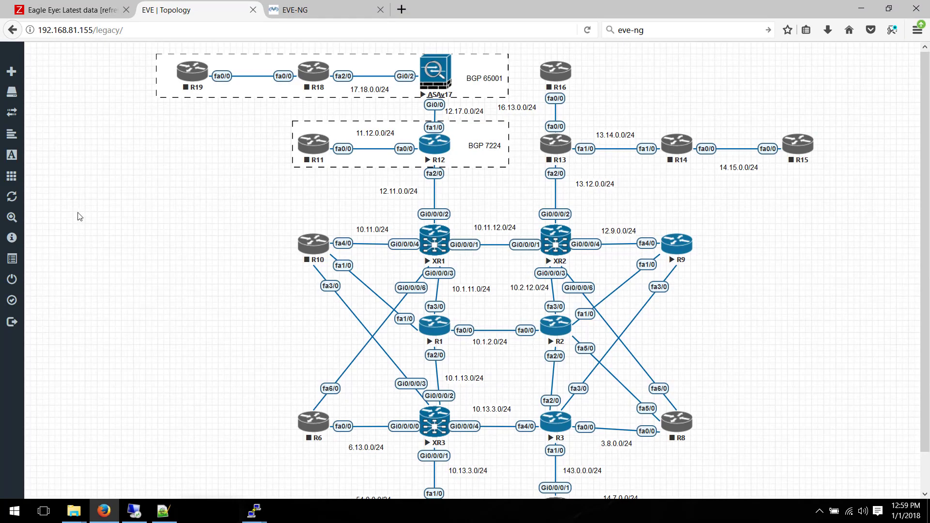
pyautogui.moveTo(62, 185)
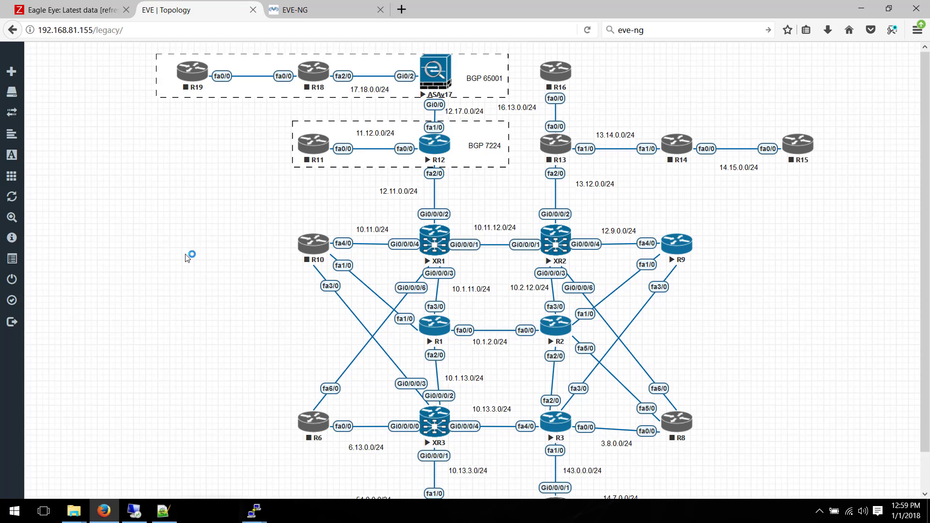
pyautogui.moveTo(233, 179)
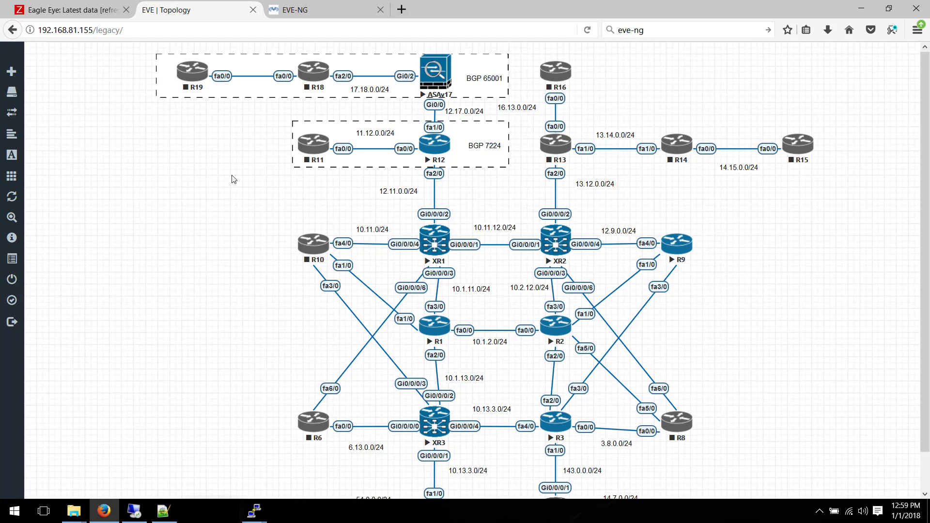